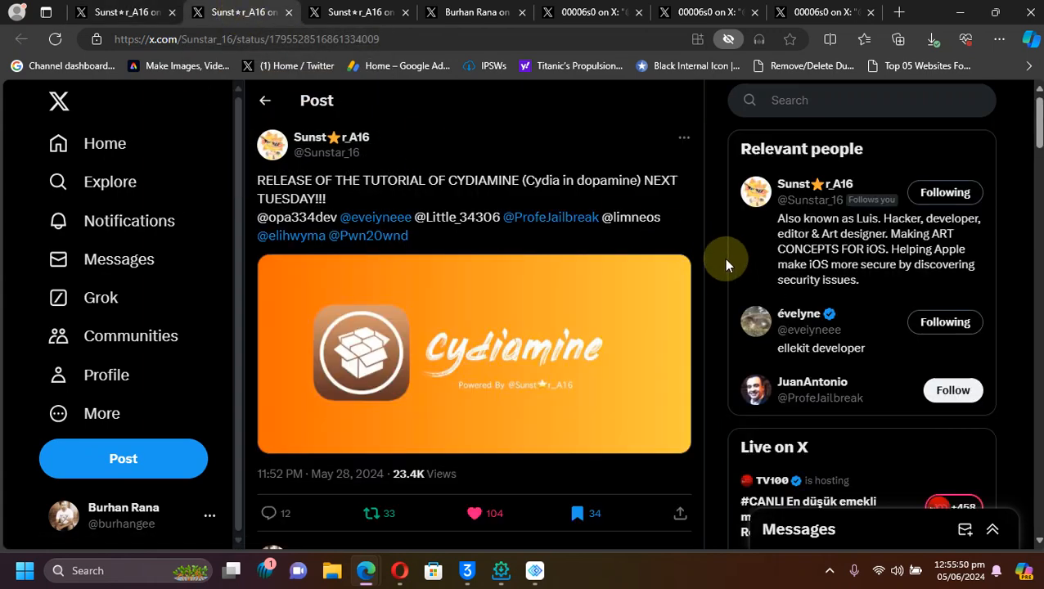
pyautogui.moveTo(716, 265)
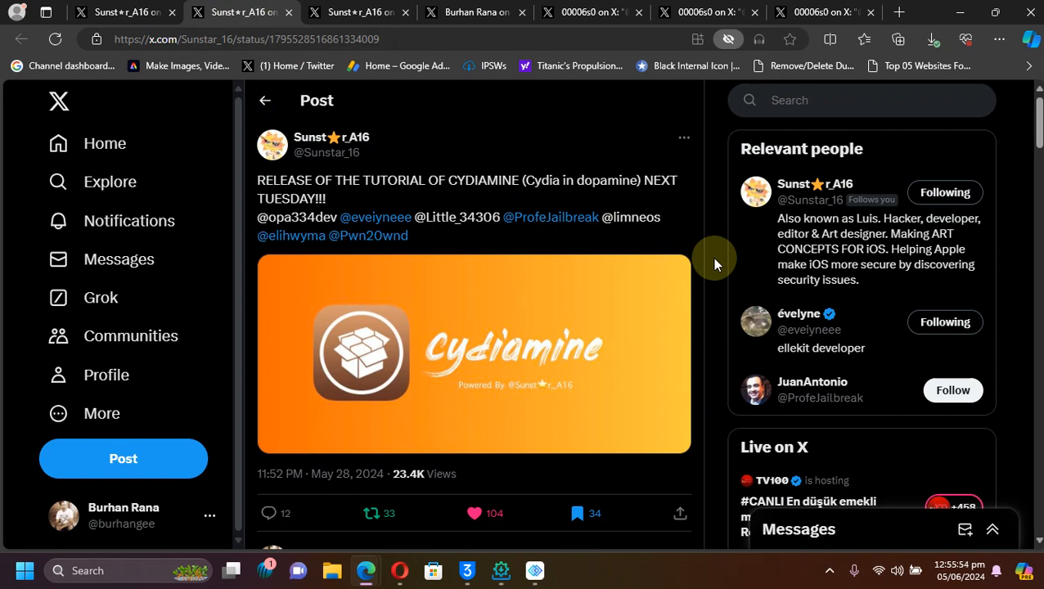
pyautogui.moveTo(463, 271)
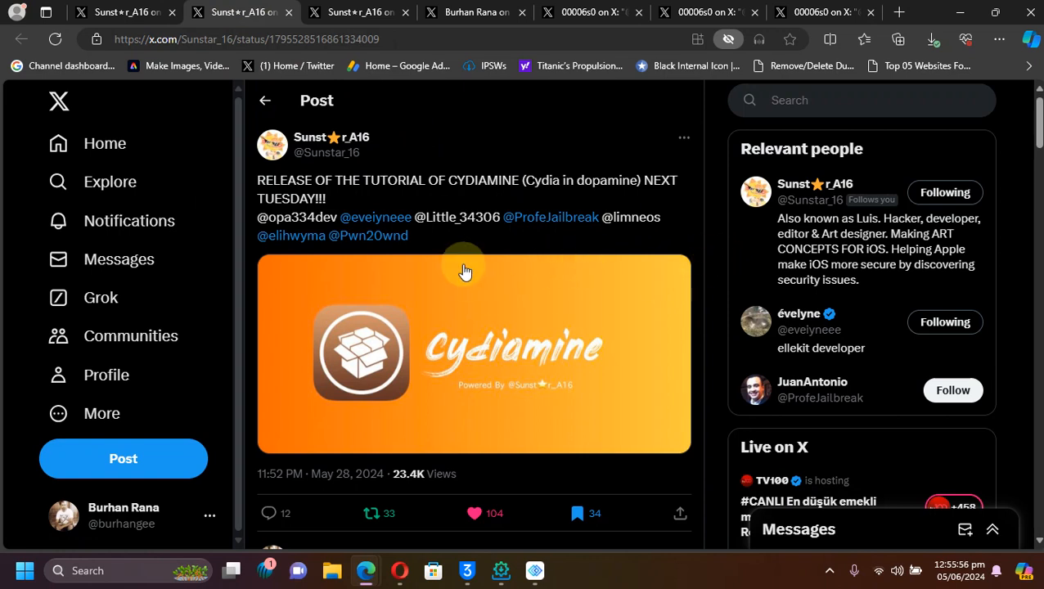
pyautogui.moveTo(934, 571)
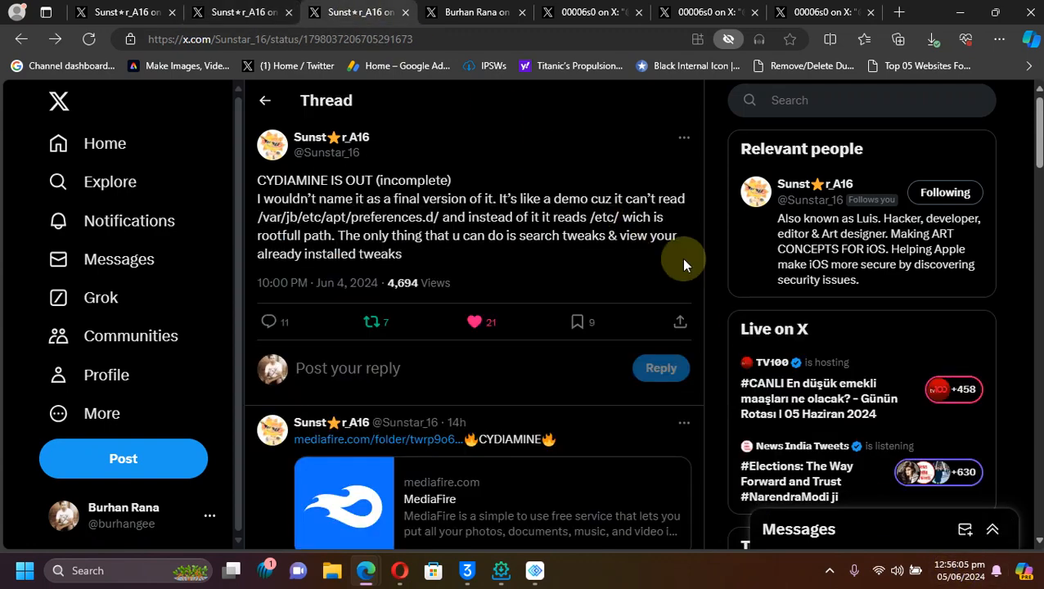
pyautogui.moveTo(713, 229)
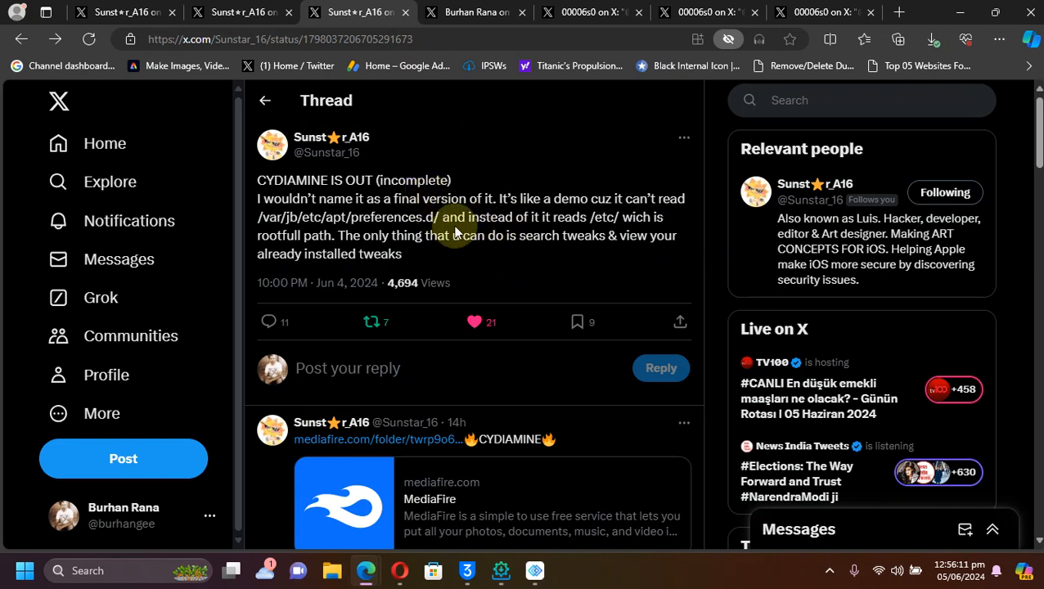
pyautogui.moveTo(511, 260)
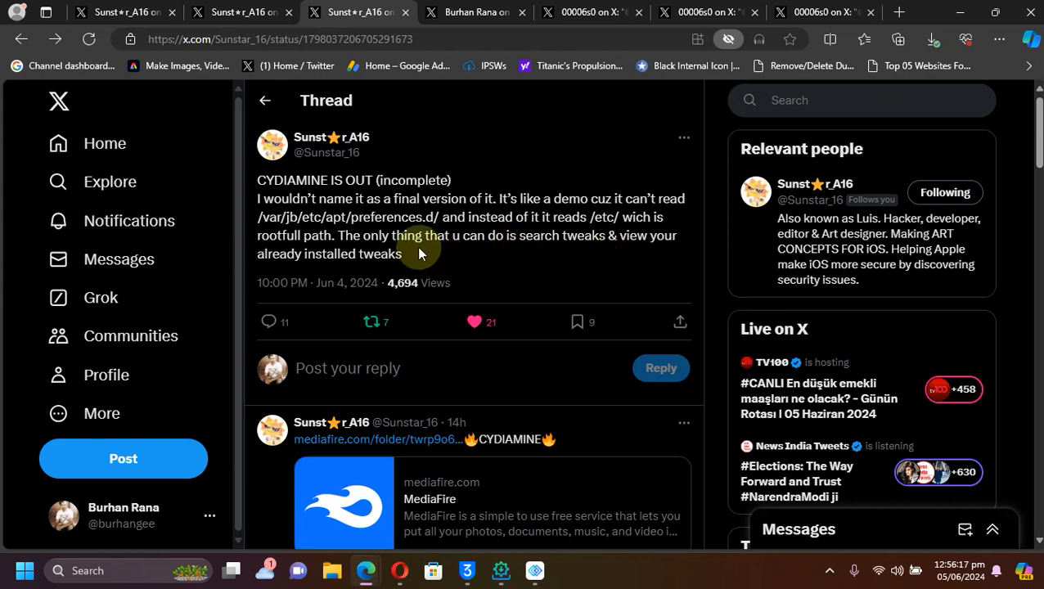
pyautogui.moveTo(717, 246)
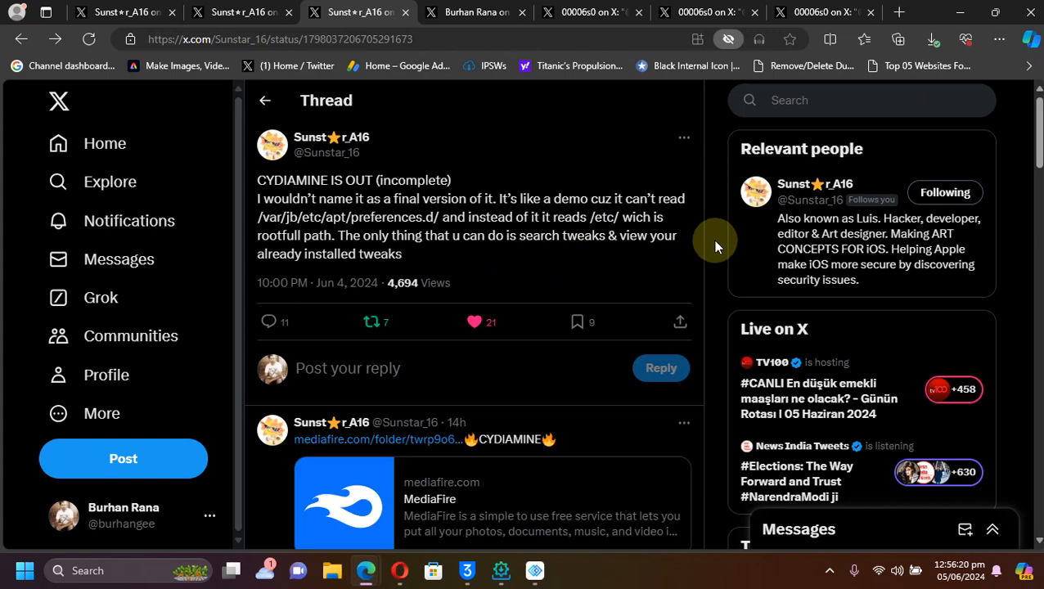
# Read down the 'CYDIAMINE IS OUT (incomplete)' thread to the MediaFire download link.
pyautogui.scroll(-3)
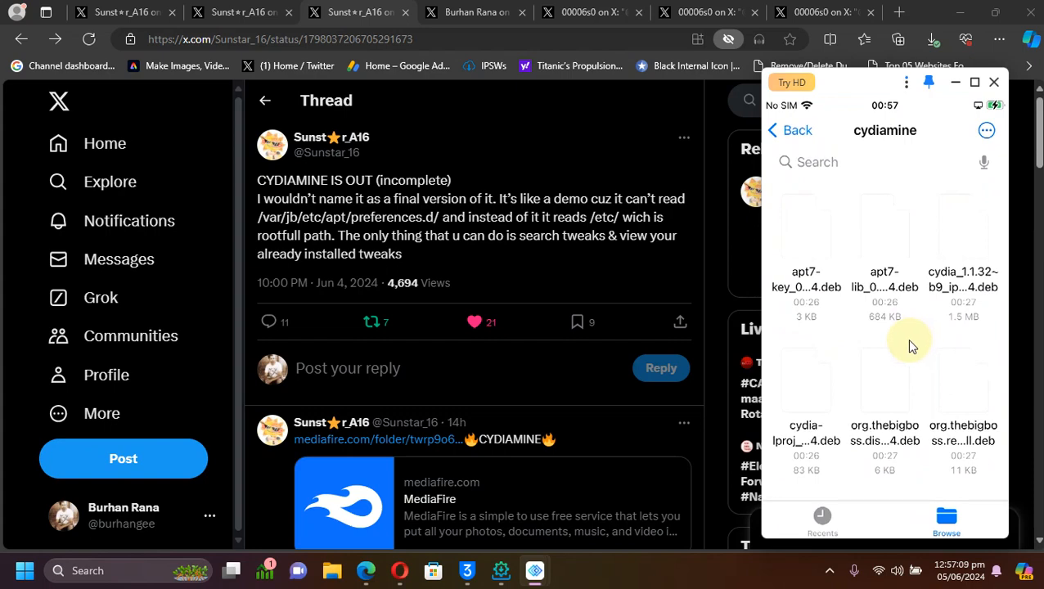
pyautogui.moveTo(941, 387)
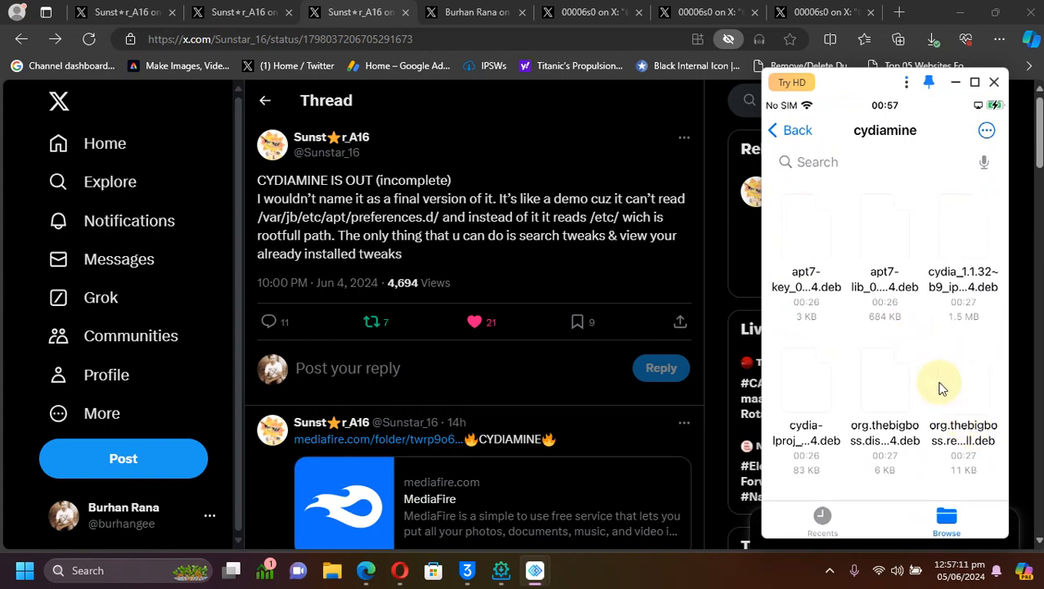
# Share one .deb package from the cydiamine folder to another app.
pyautogui.rightClick(962, 384)
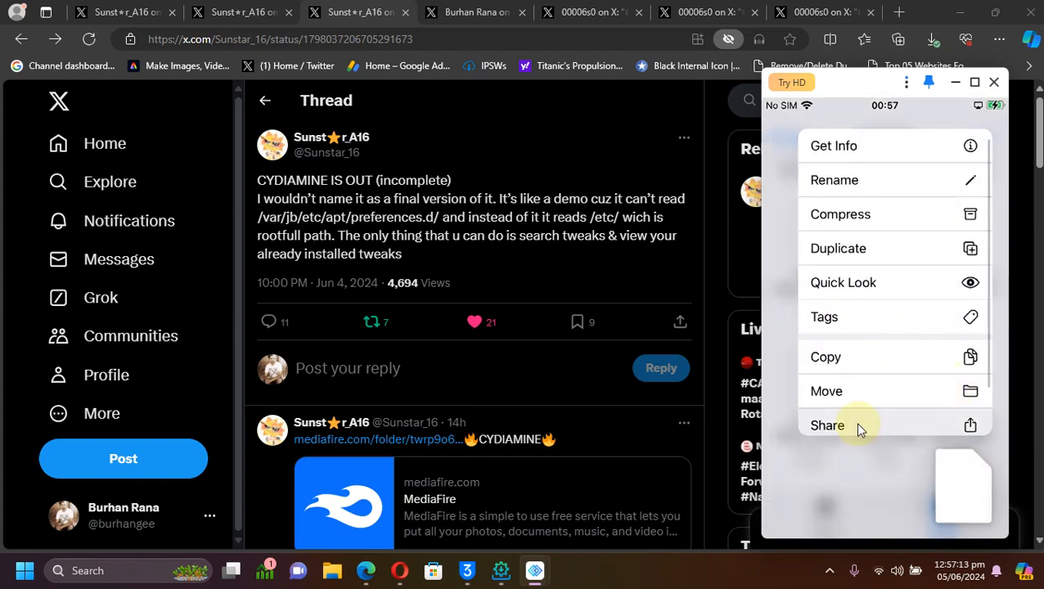
pyautogui.click(828, 425)
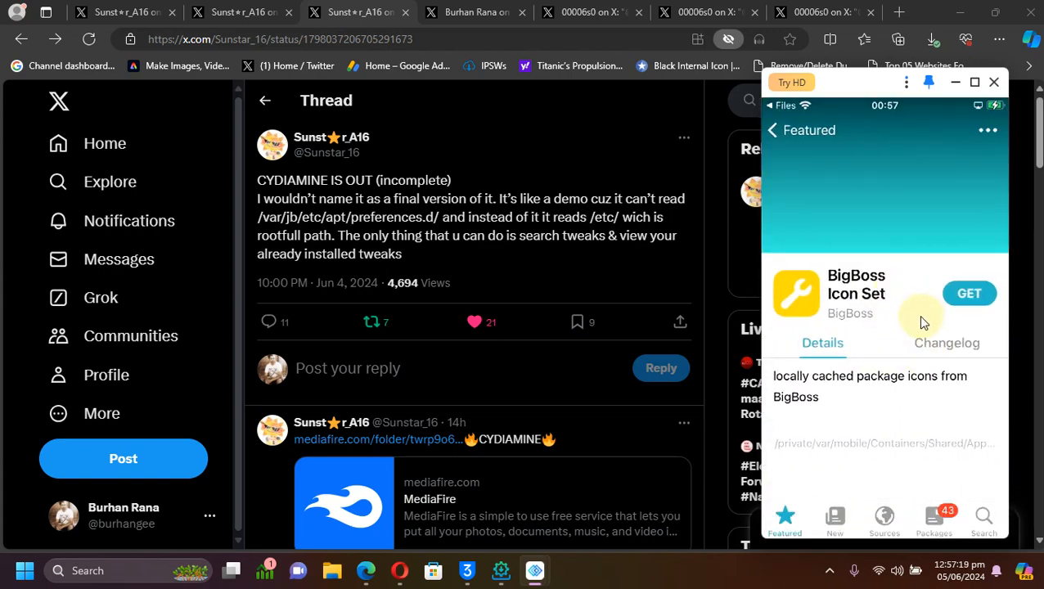
# Queue the BigBoss Icon Set package for installing with GET in Sileo.
pyautogui.click(969, 293)
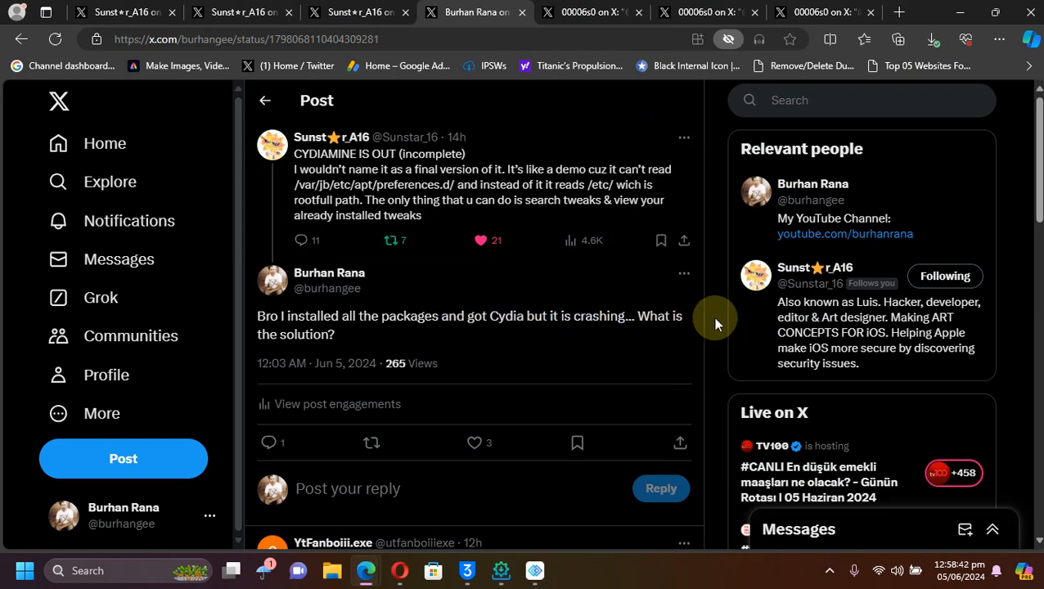
pyautogui.moveTo(507, 6)
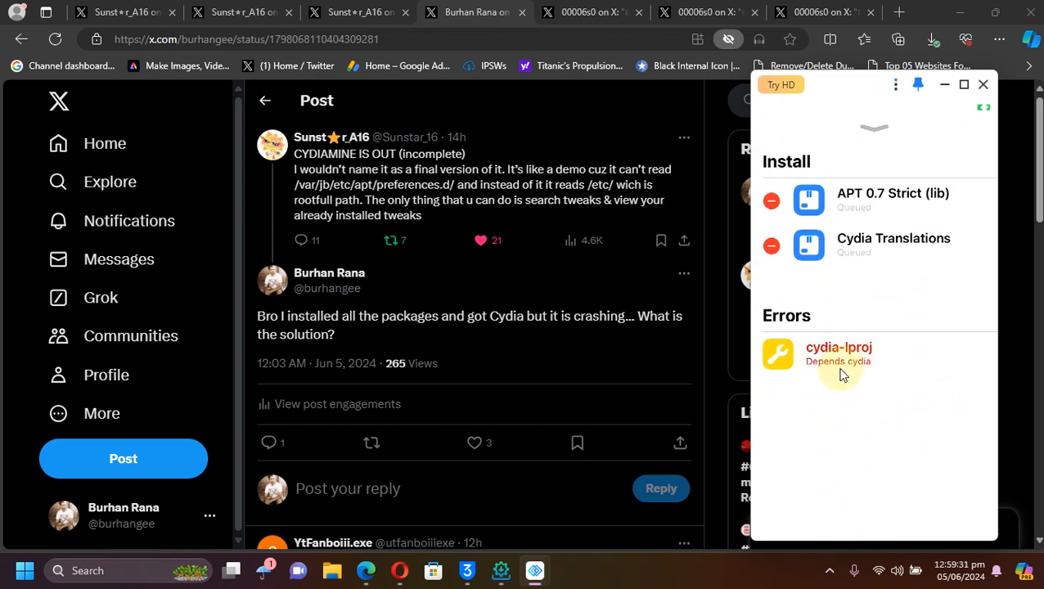
pyautogui.moveTo(902, 352)
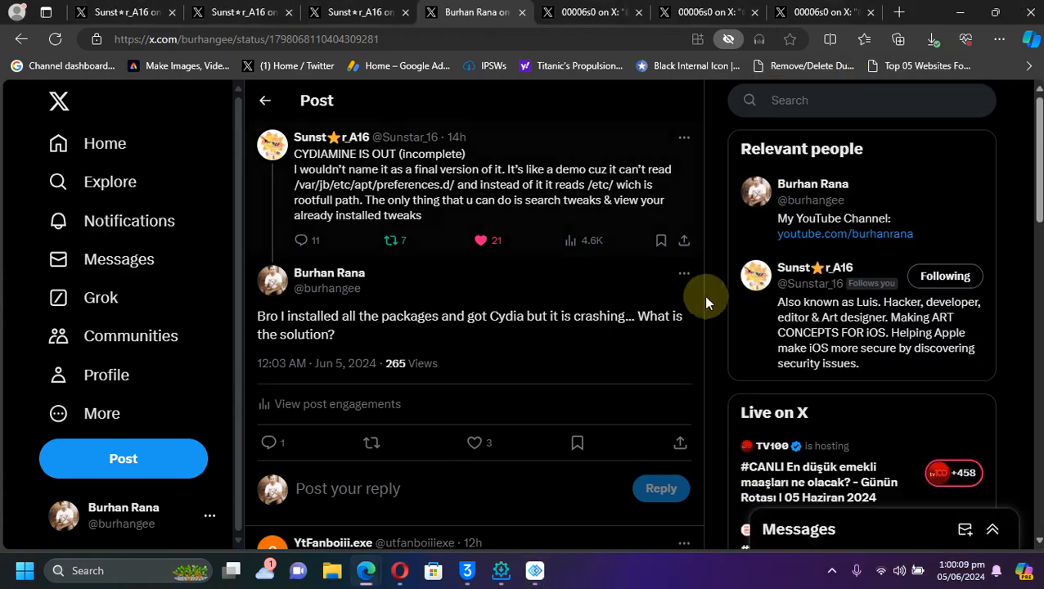
# Bring the replies into view, including the 'Same' reply with a home-screen screenshot.
pyautogui.scroll(-3)
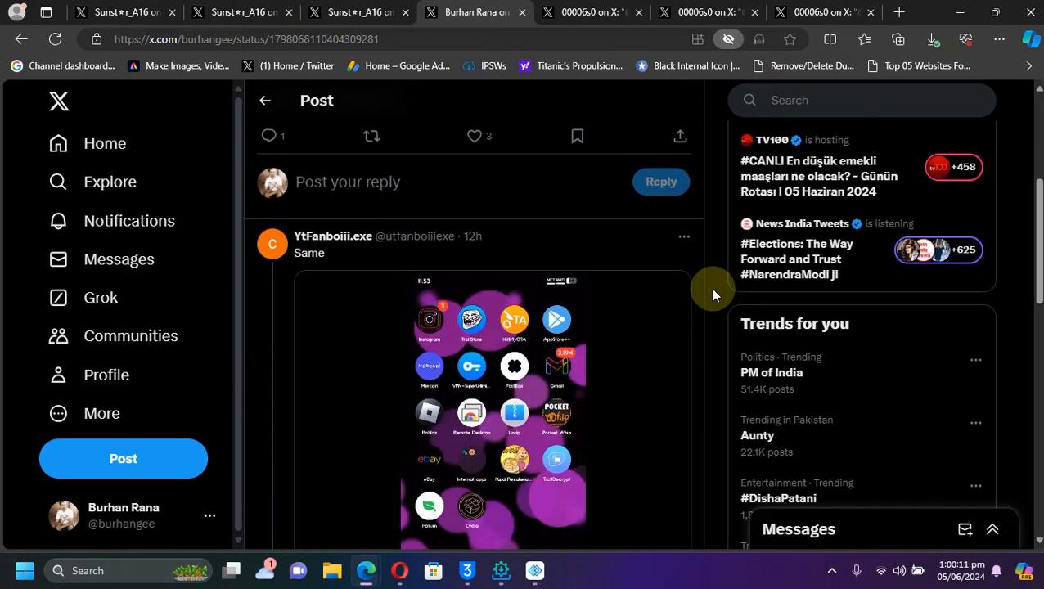
pyautogui.scroll(-3)
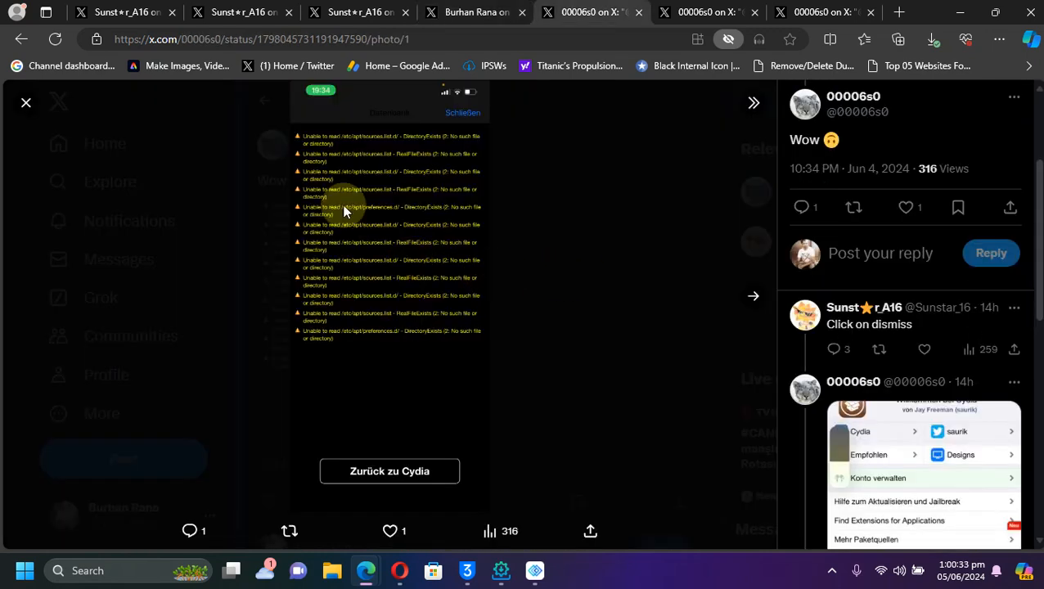
pyautogui.moveTo(452, 406)
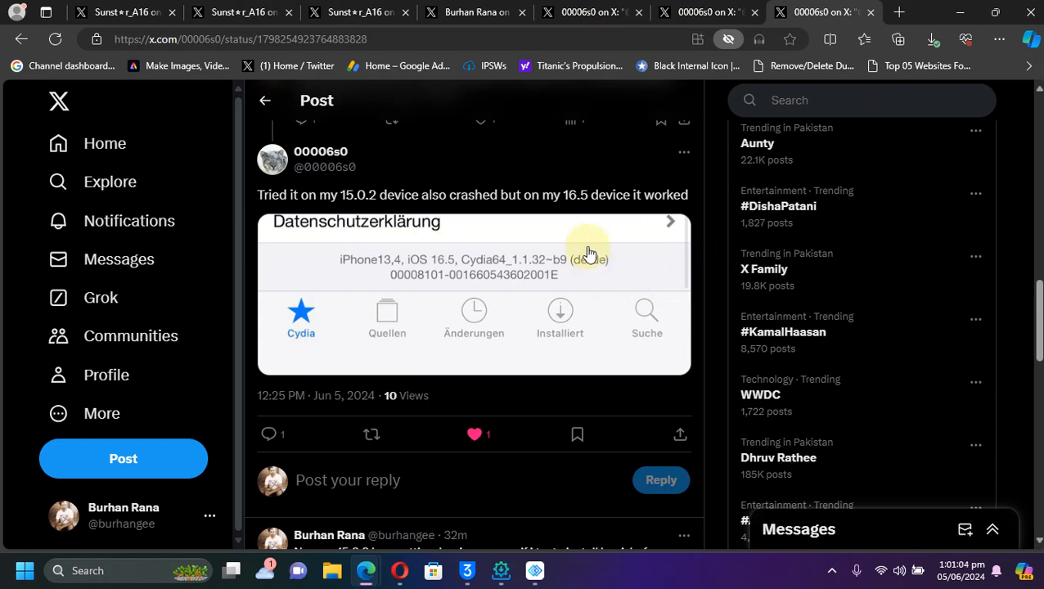
pyautogui.moveTo(531, 281)
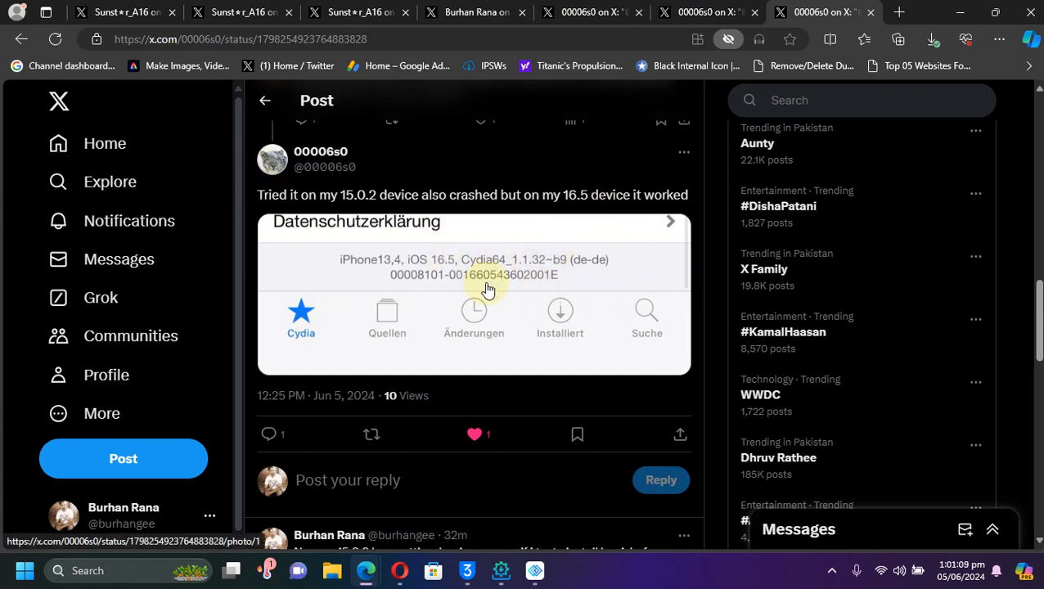
pyautogui.moveTo(342, 200)
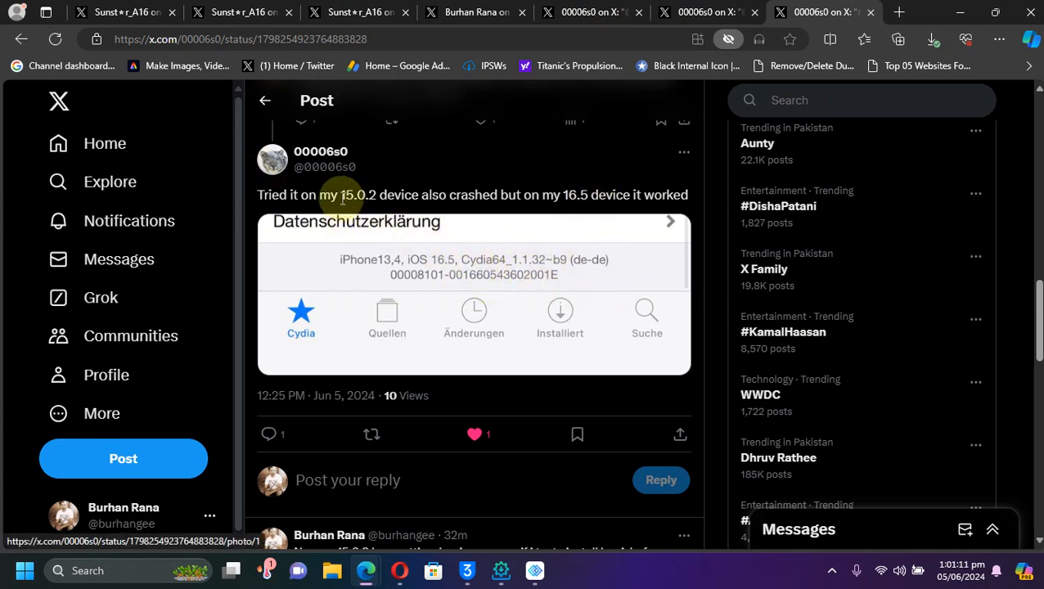
pyautogui.moveTo(640, 290)
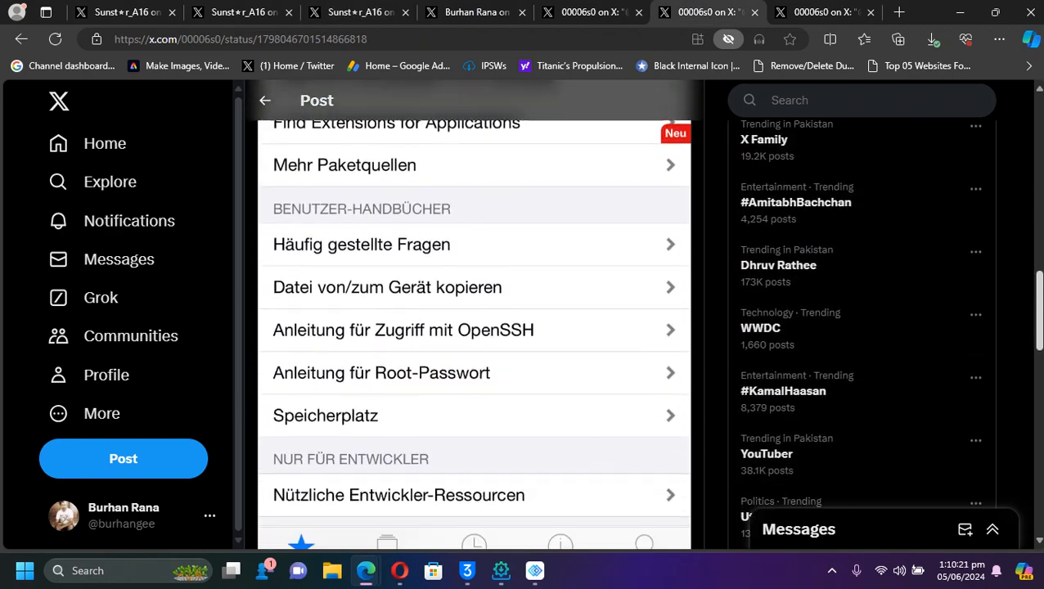
# Return to the reply comparing Cydia crashing on 15.0.2 but working on 16.5.
pyautogui.click(821, 12)
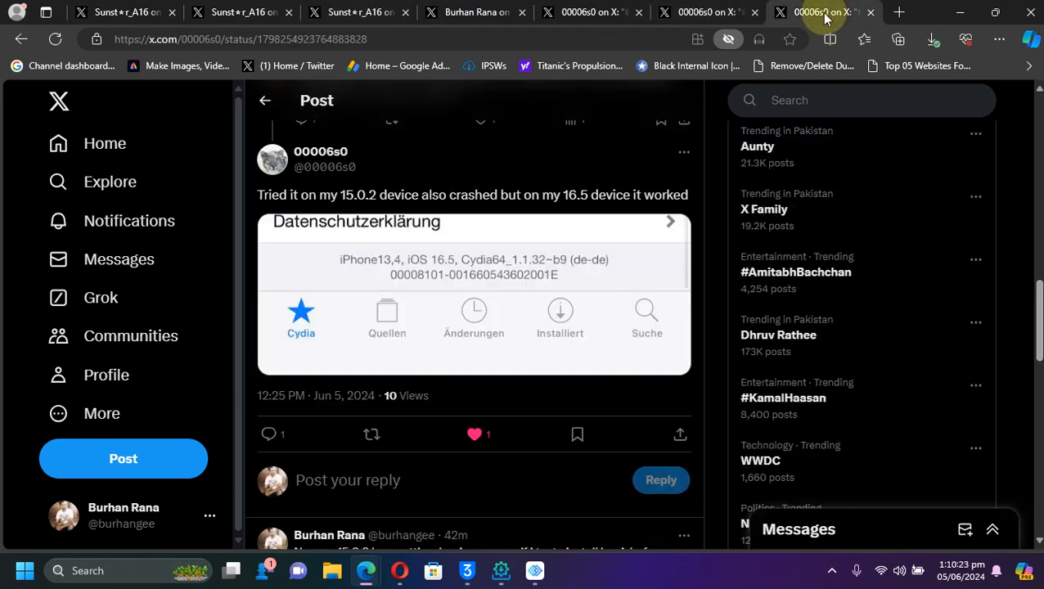